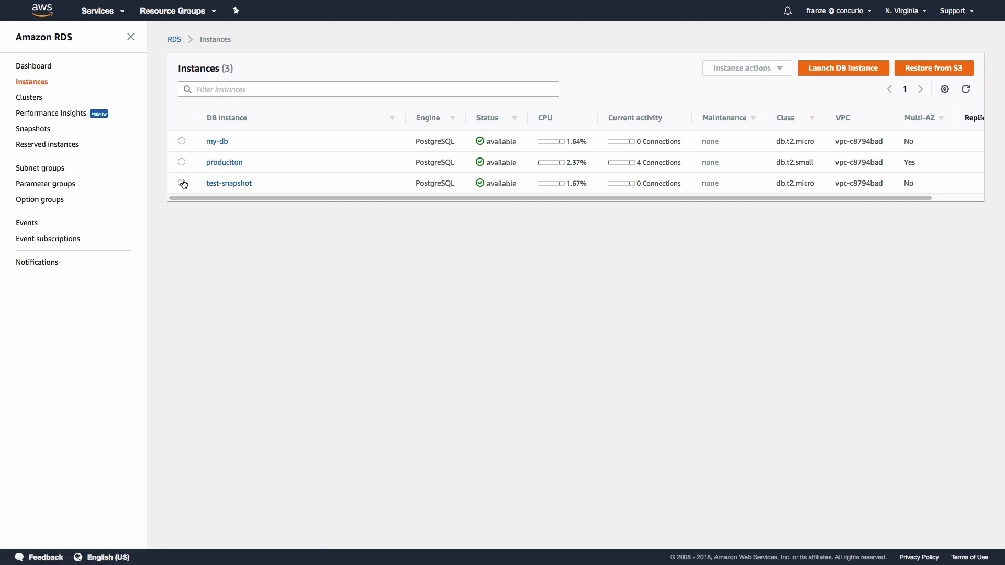
Select the test-snapshot instance and start Create read replica from Instance actions.
left_click(746, 68)
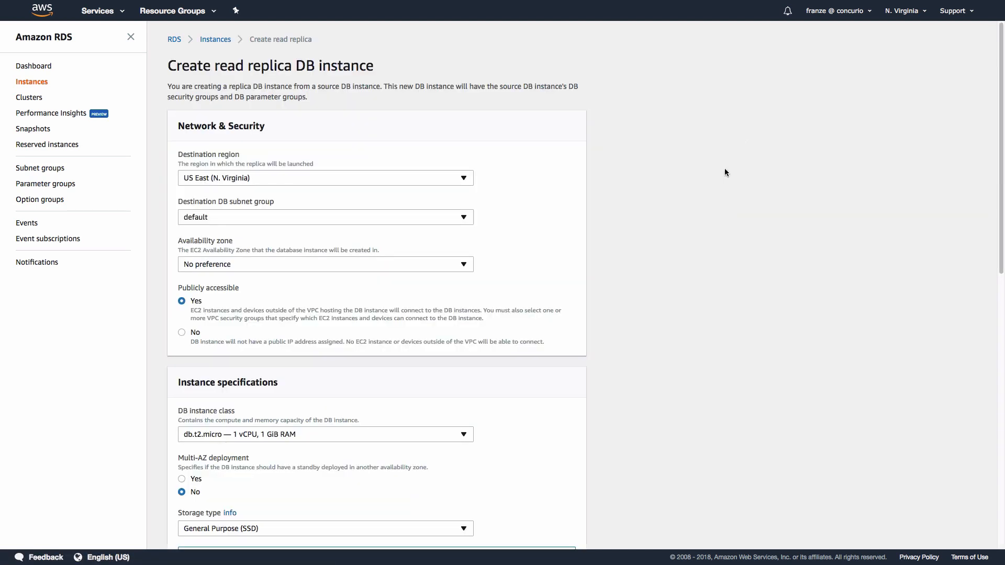
mouse_move(404, 359)
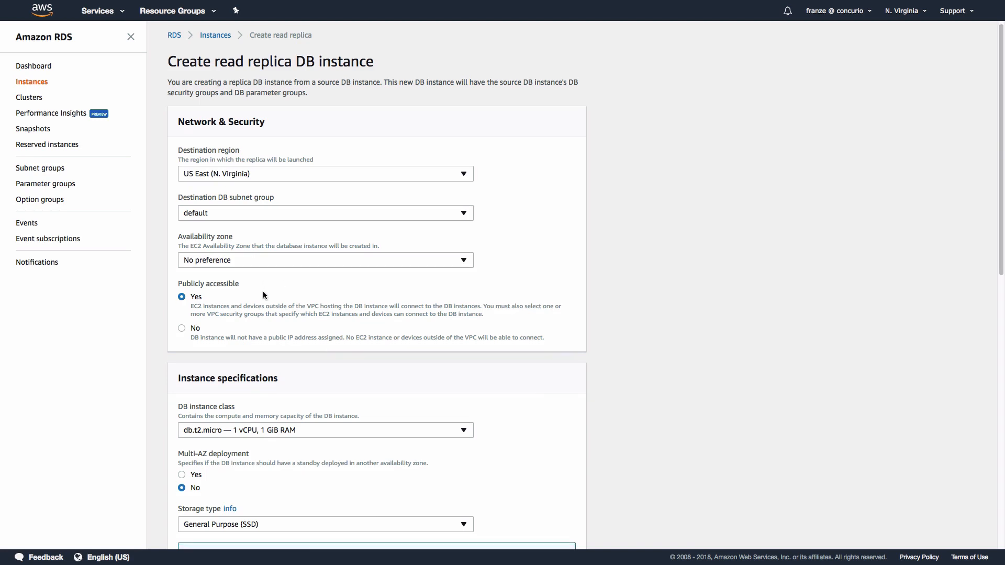
Set the DB instance identifier to test-replica and submit the read replica creation.
scroll("down", 3)
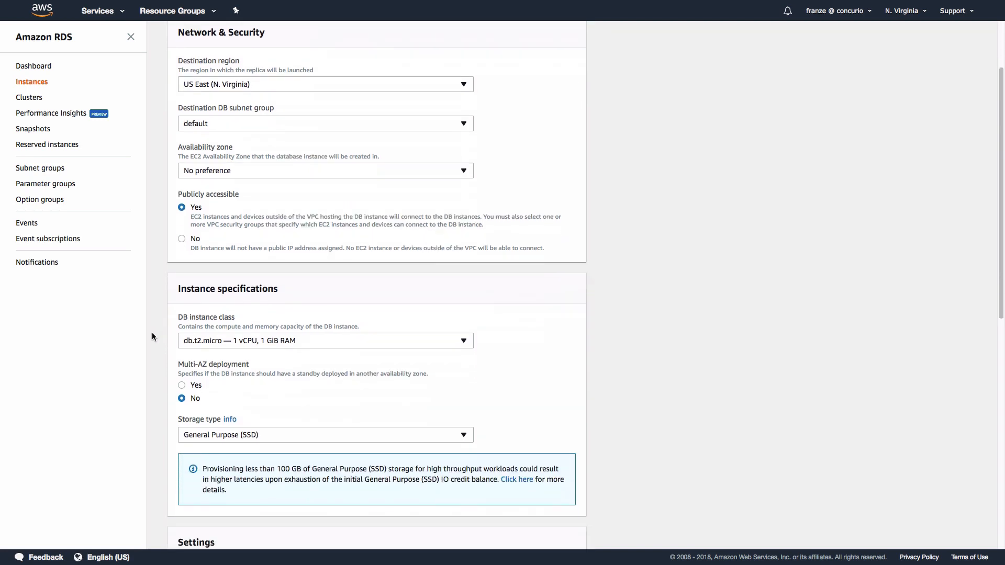
scroll("down", 3)
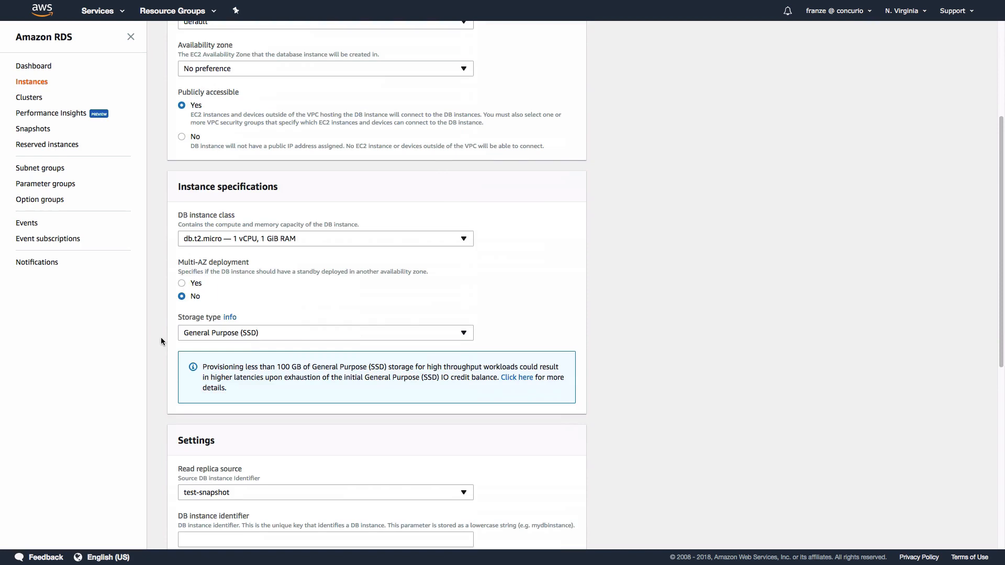
scroll("down", 3)
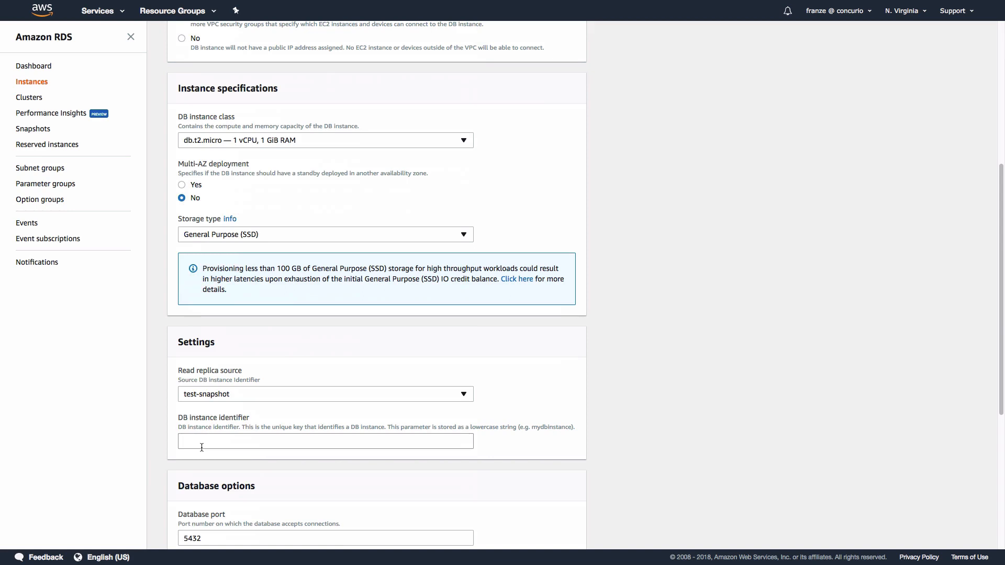
type("test-repli")
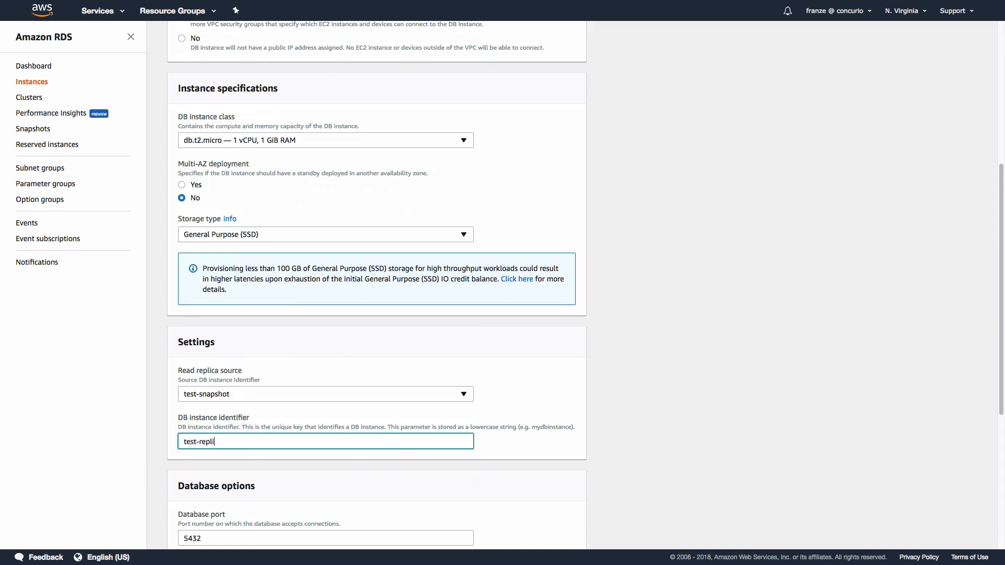
type("ca")
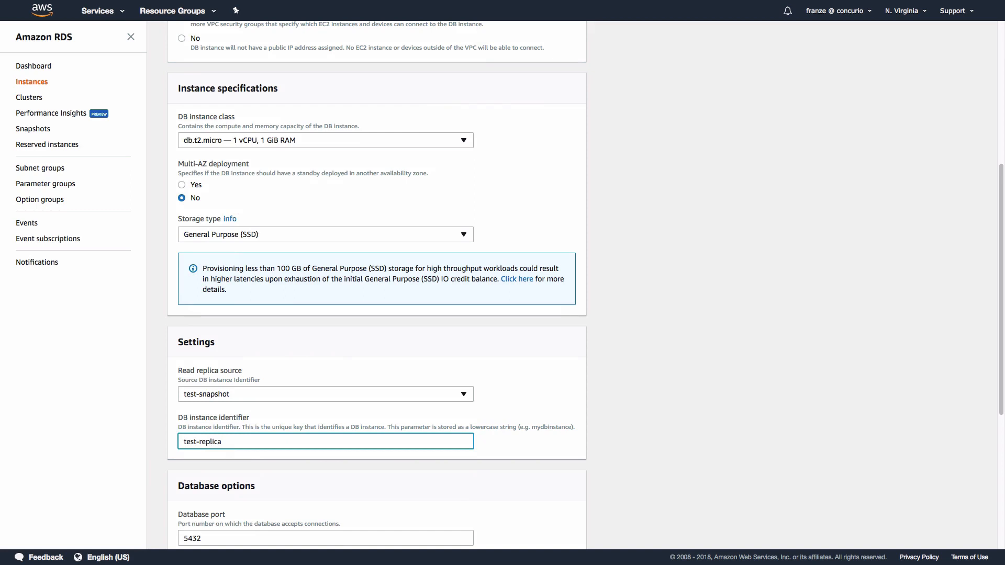
scroll("down", 3)
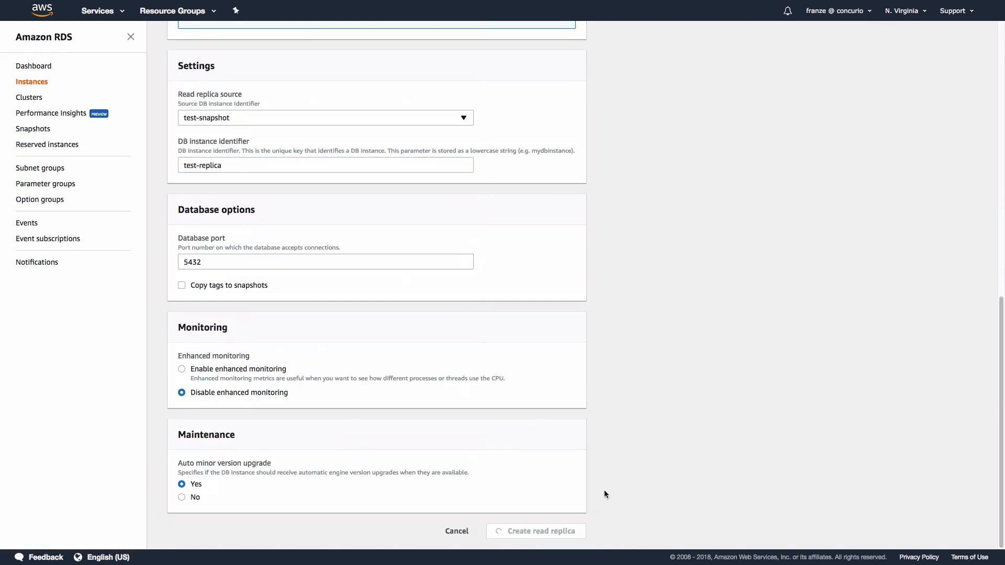
Return to the Instances list and view the available test-replica's details and monitoring.
left_click(540, 531)
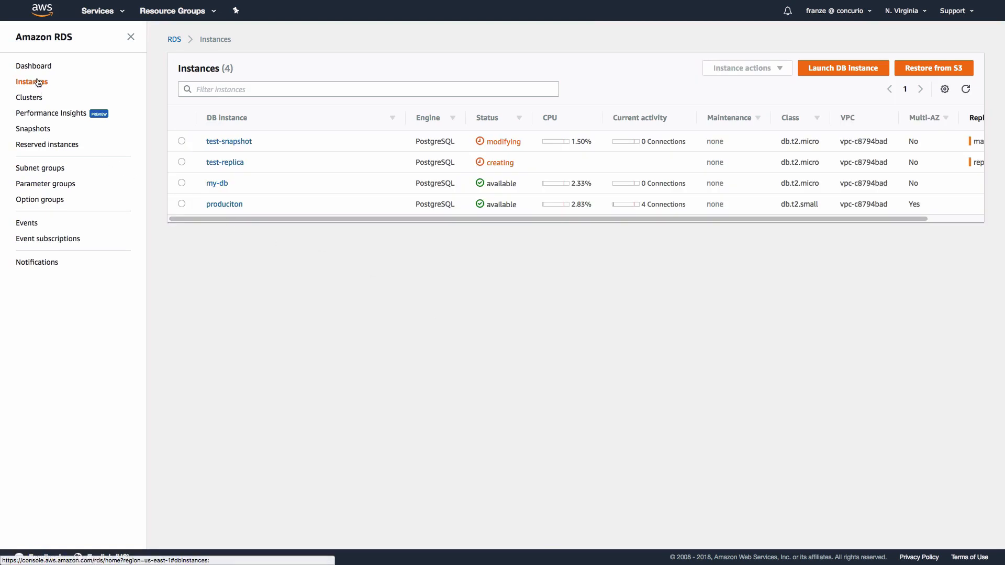
mouse_move(324, 324)
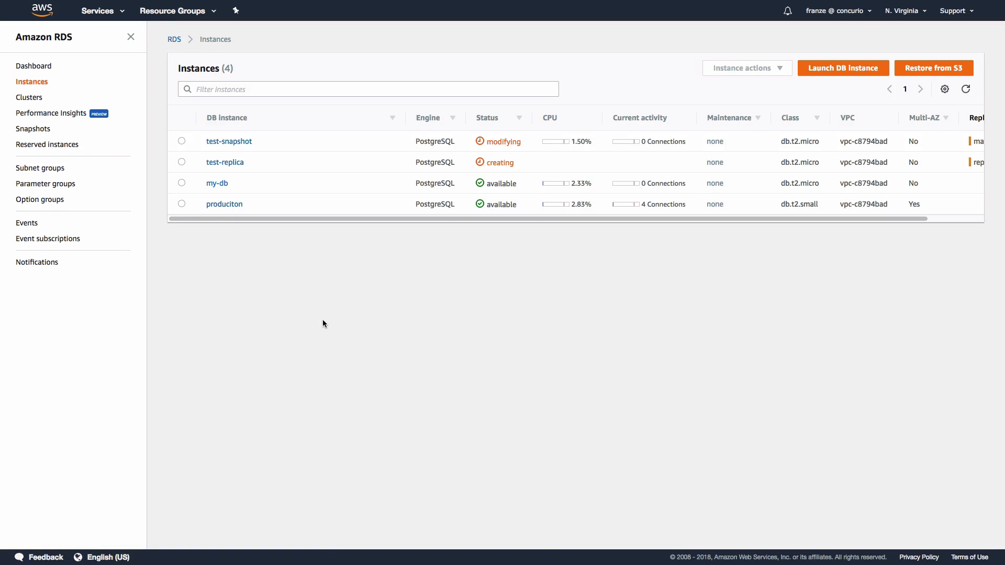
mouse_move(526, 169)
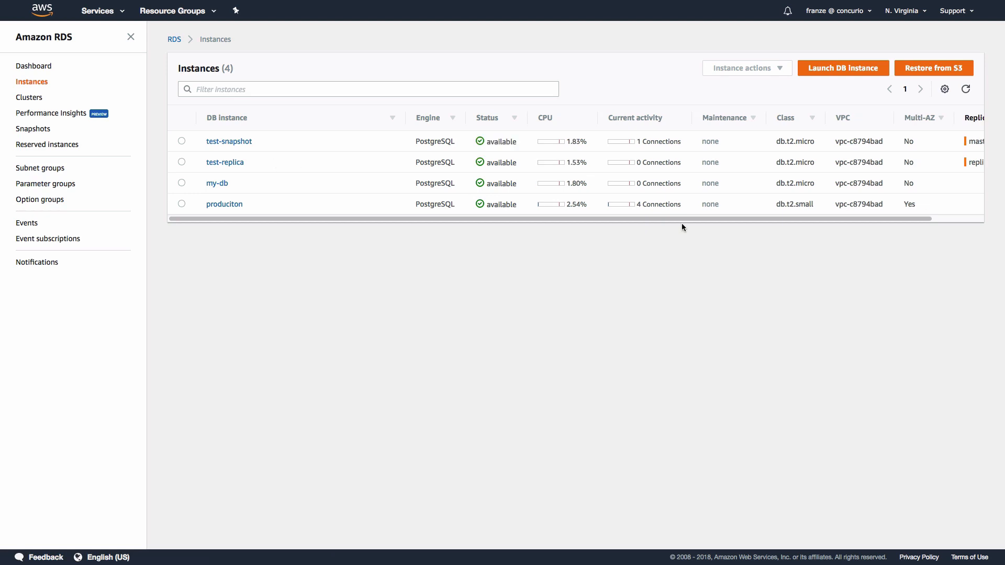
mouse_move(238, 173)
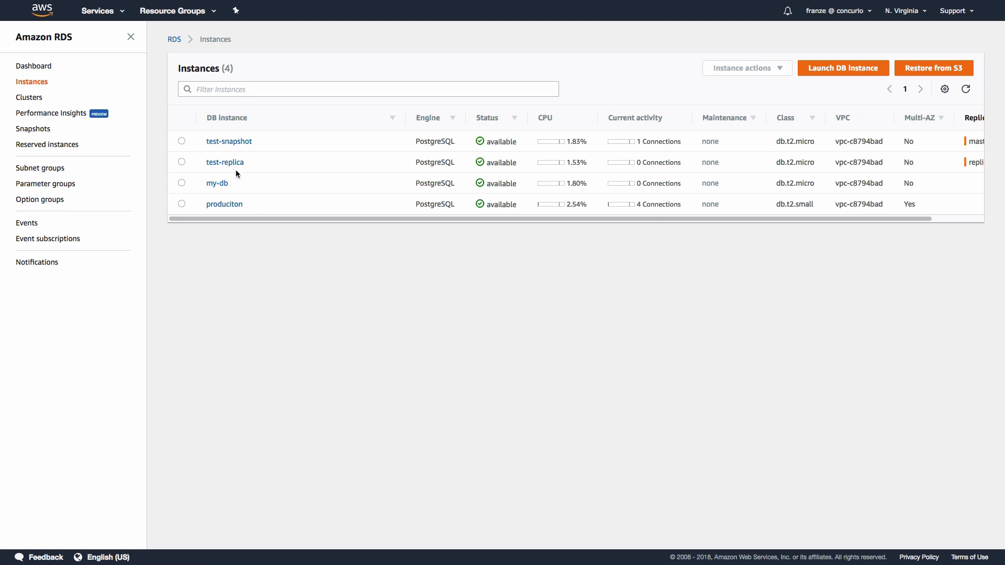
left_click(224, 161)
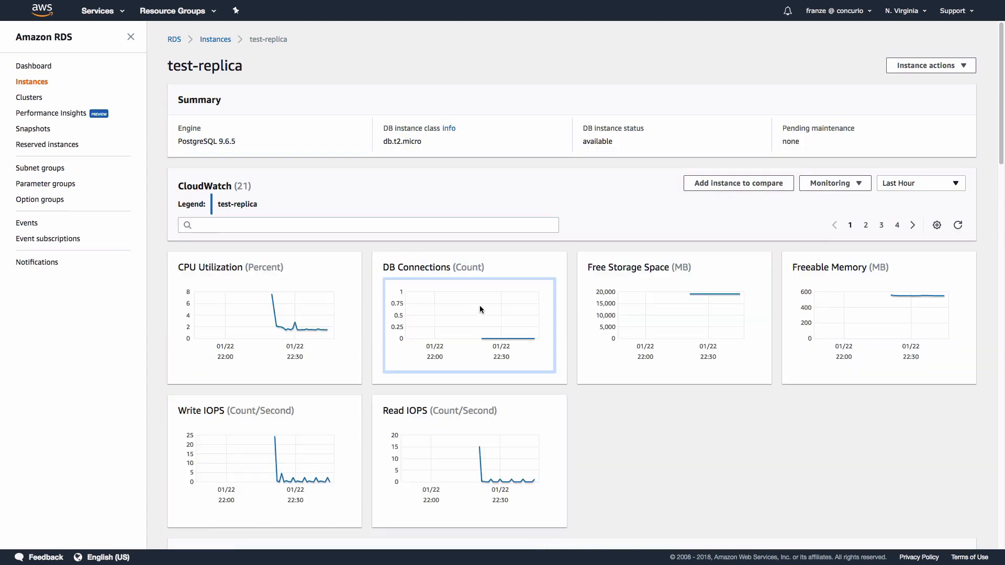
scroll("down", 3)
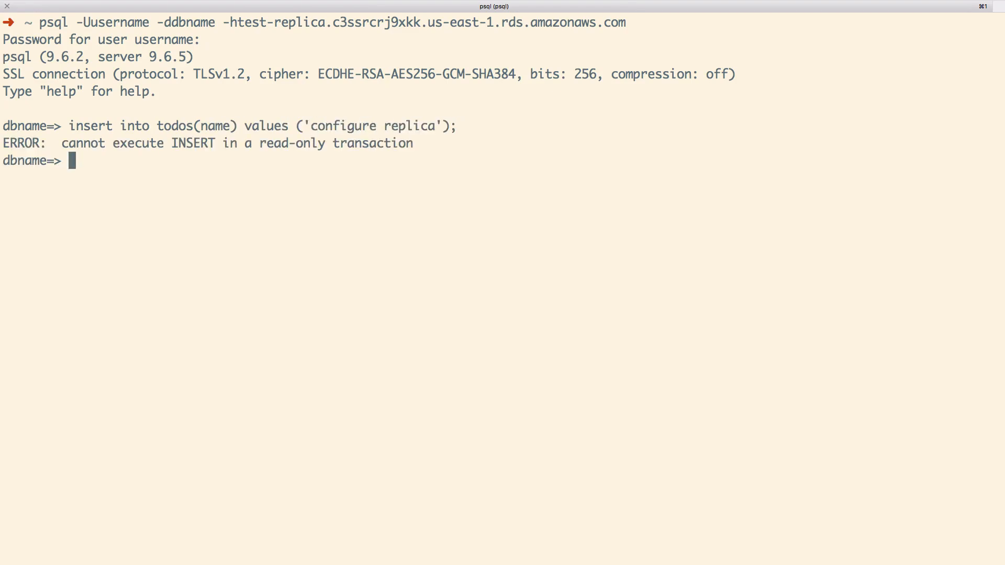
Run an INSERT into todos on test-replica in psql and get a read-only transaction error.
key("Return")
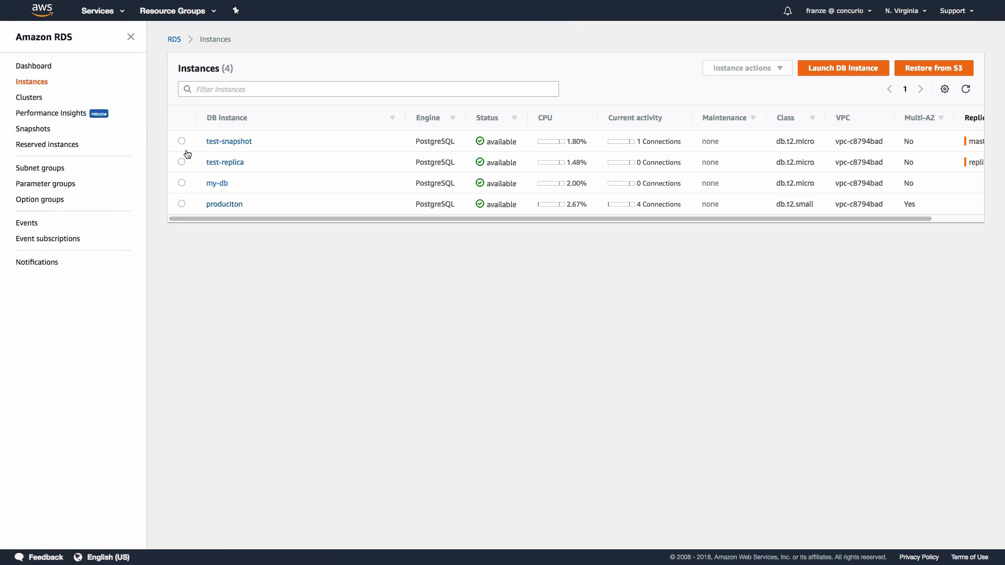
left_click(182, 162)
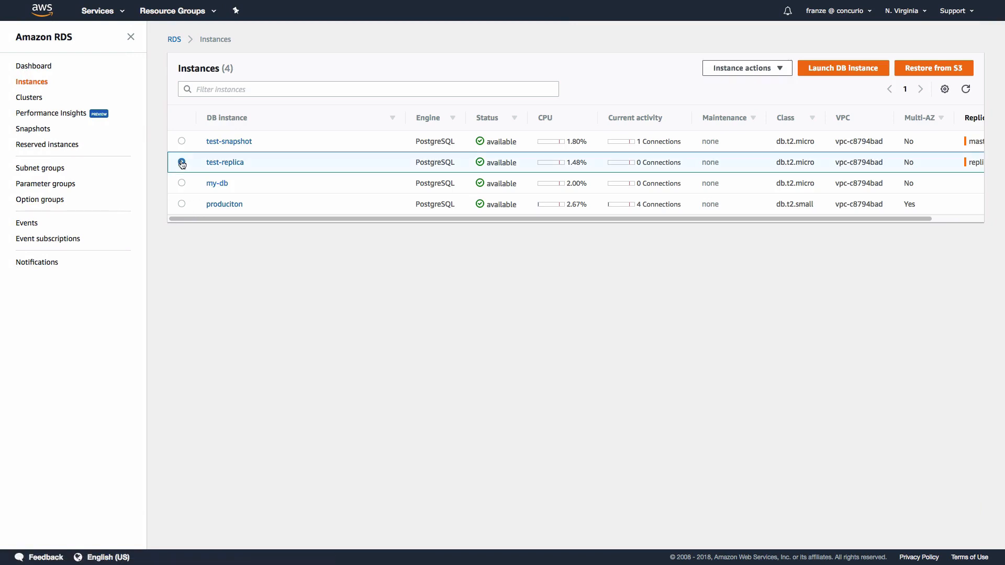
left_click(182, 163)
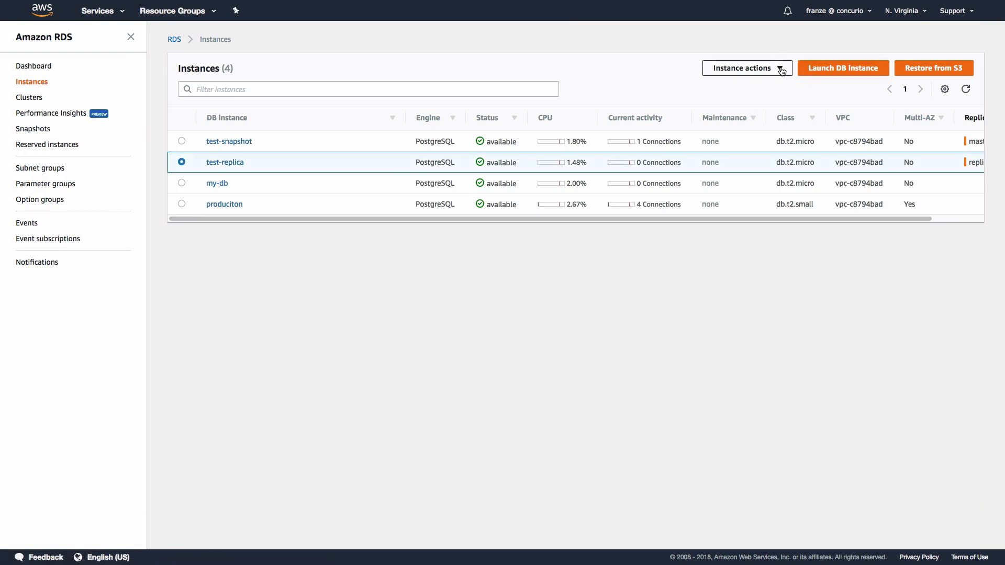
left_click(747, 68)
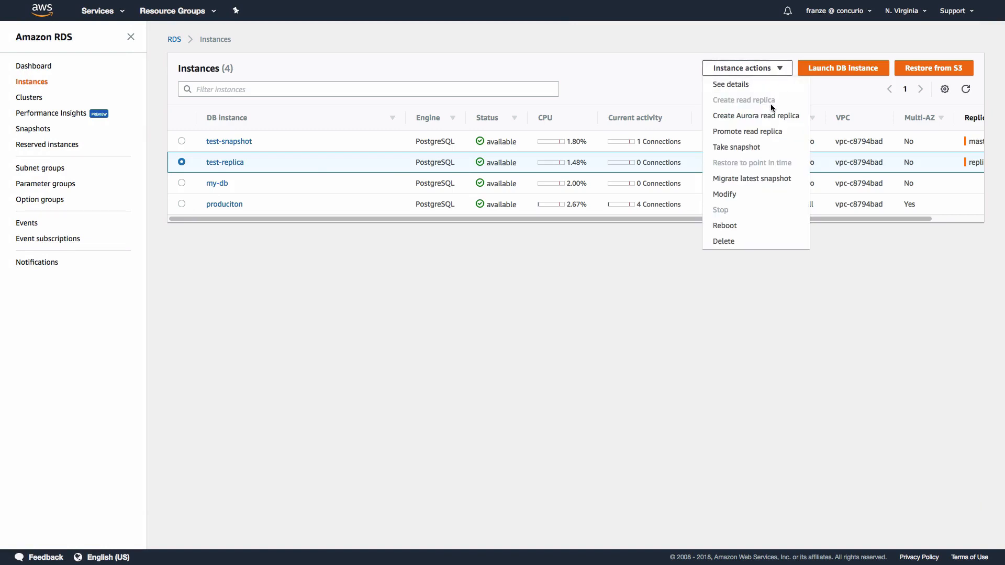
mouse_move(761, 132)
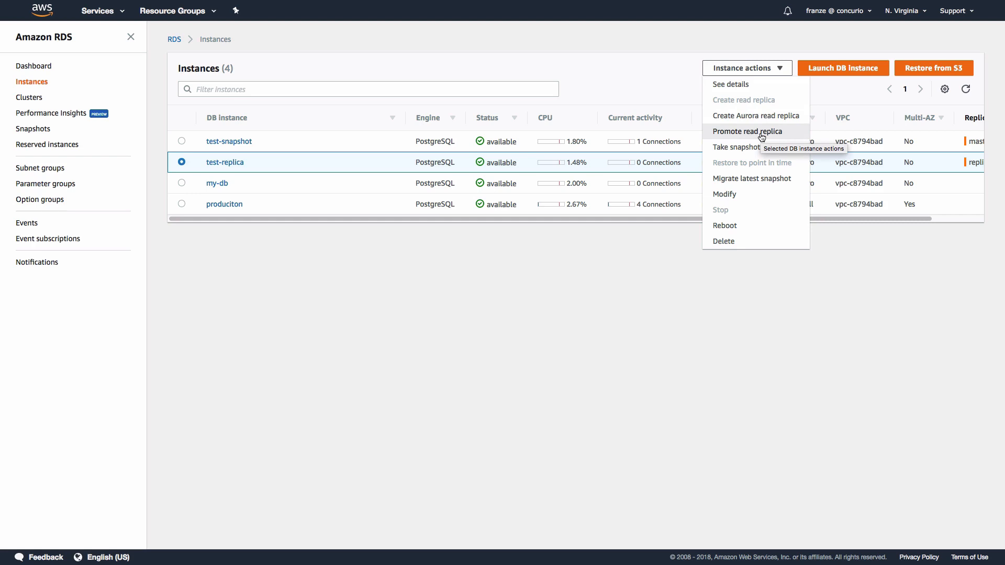
mouse_move(791, 136)
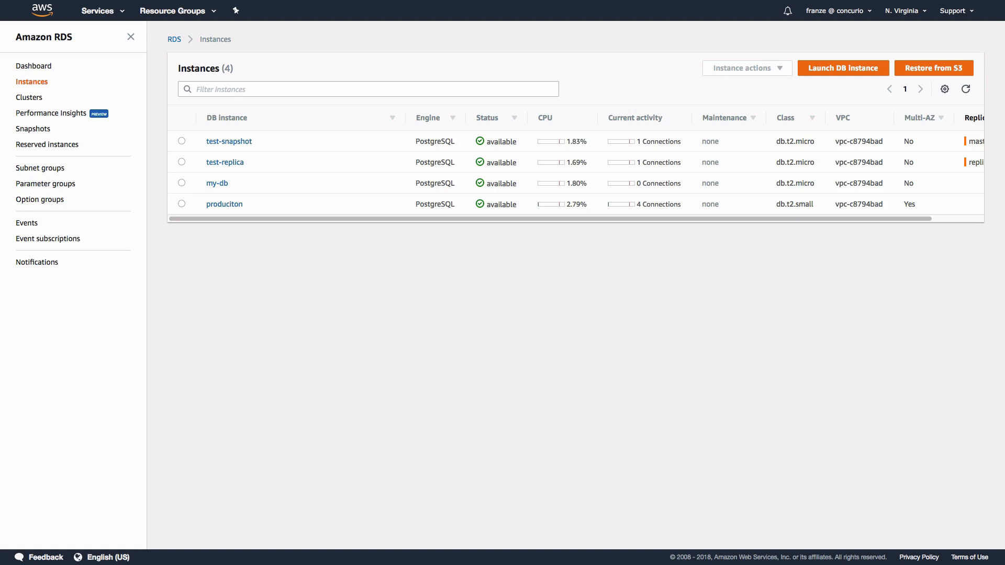
mouse_move(322, 121)
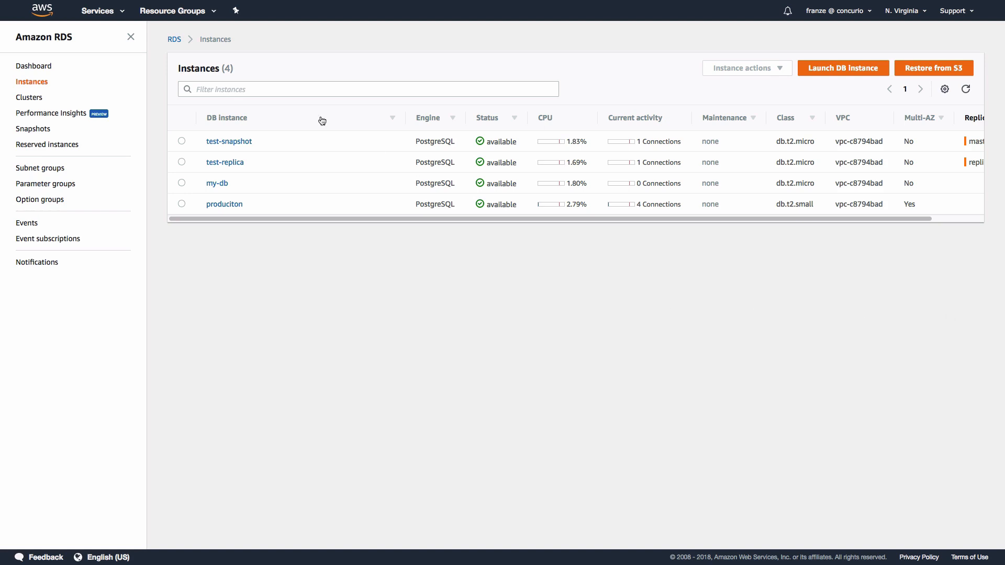
Launch a new PostgreSQL instance for Dev/Test use and reach the Specify DB details step.
left_click(842, 68)
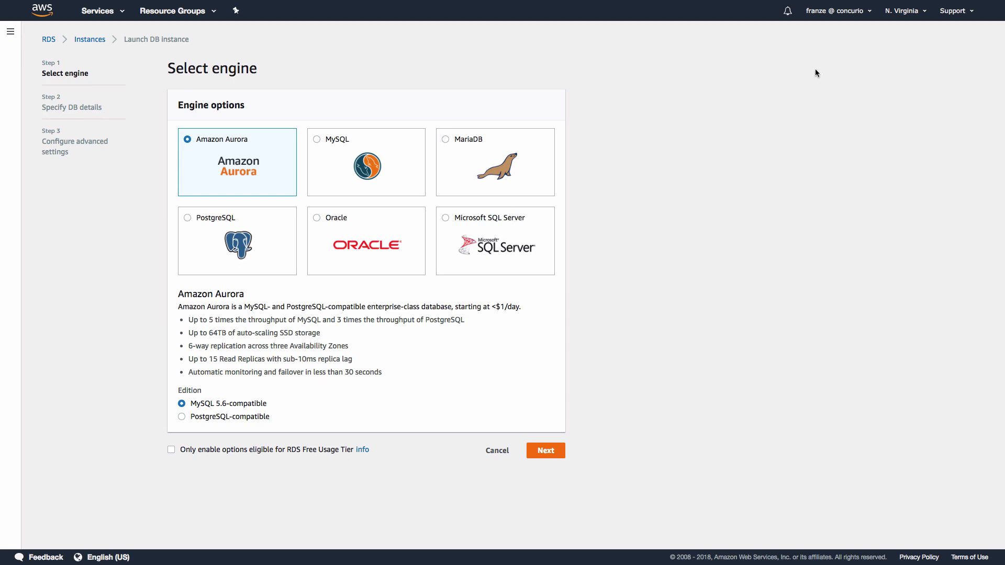
left_click(545, 450)
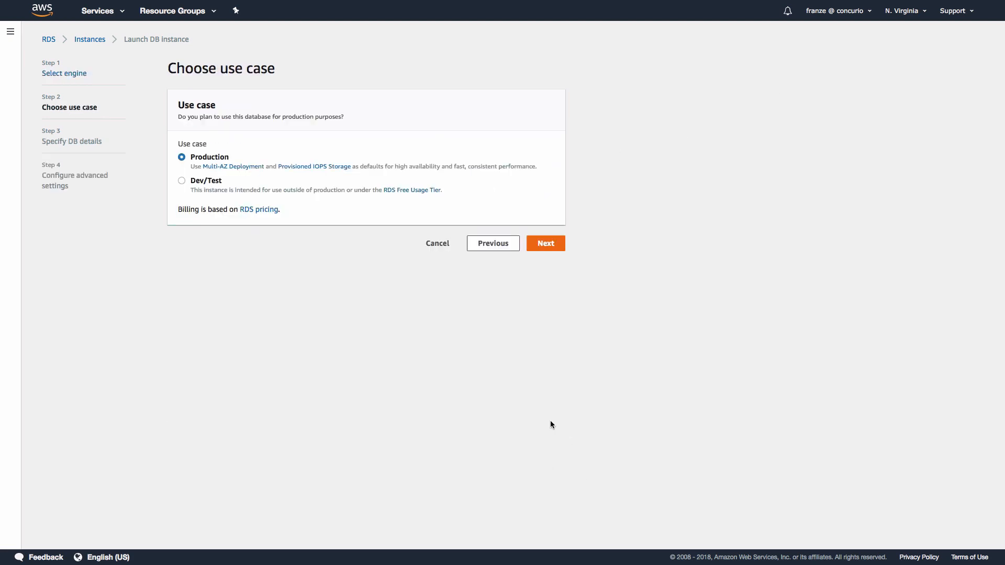
left_click(182, 182)
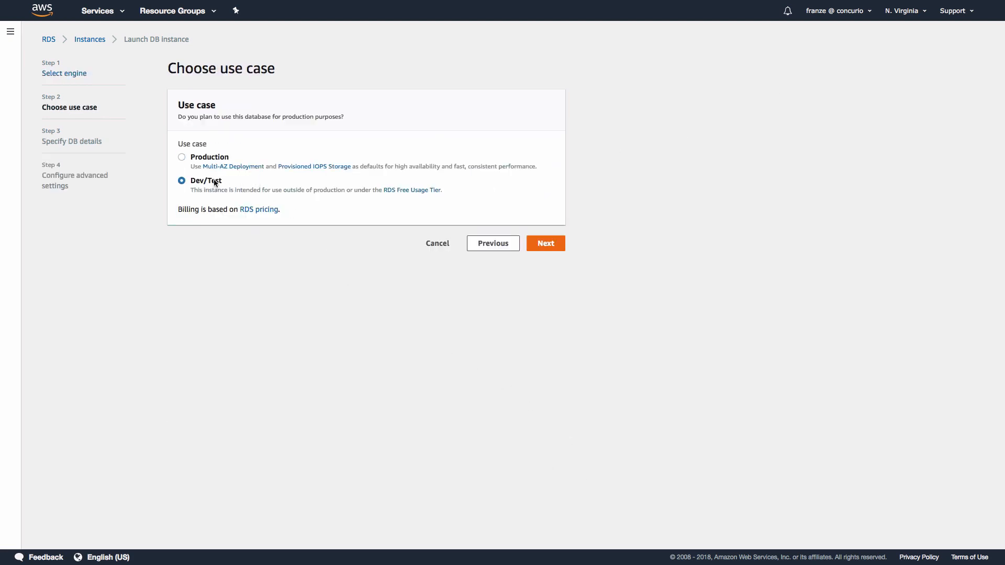
left_click(545, 243)
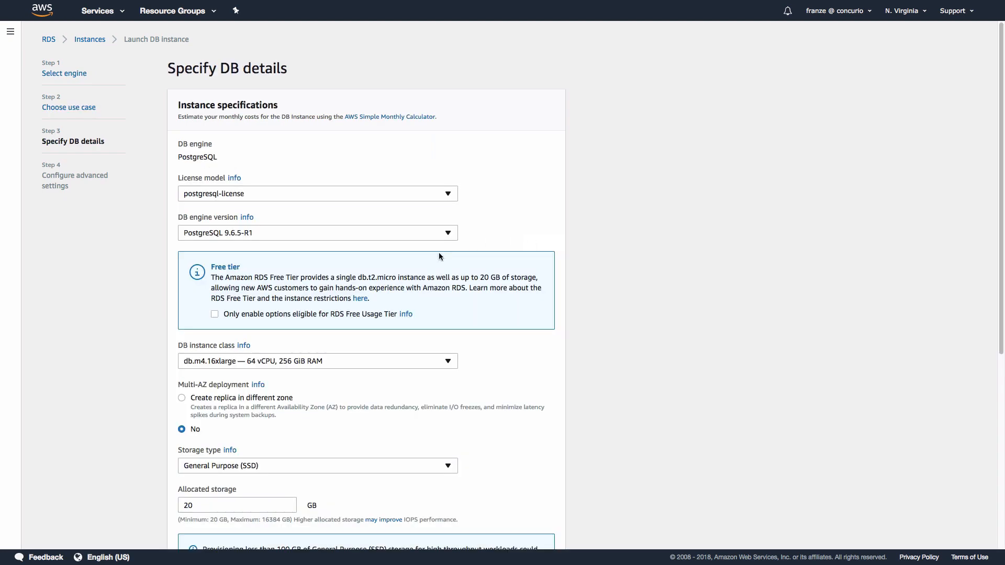
Choose instance class db.r4.large and Multi-AZ 'Create replica in different zone'.
left_click(317, 361)
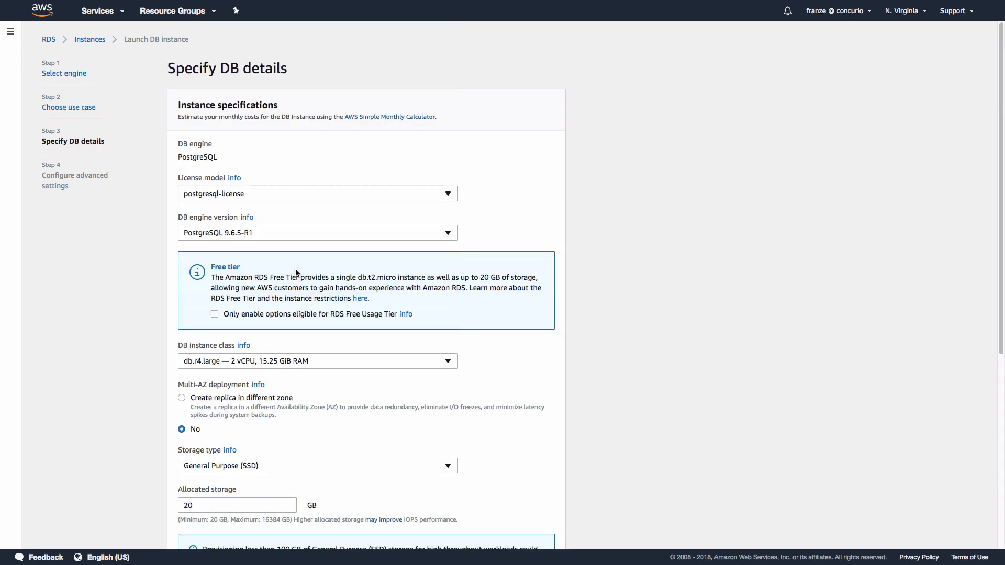
left_click(182, 398)
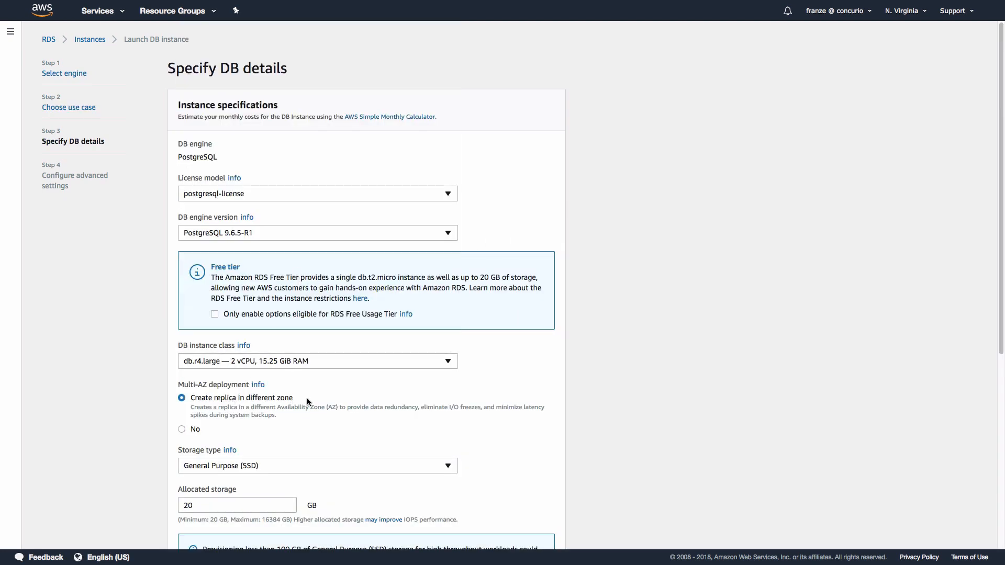
mouse_move(196, 385)
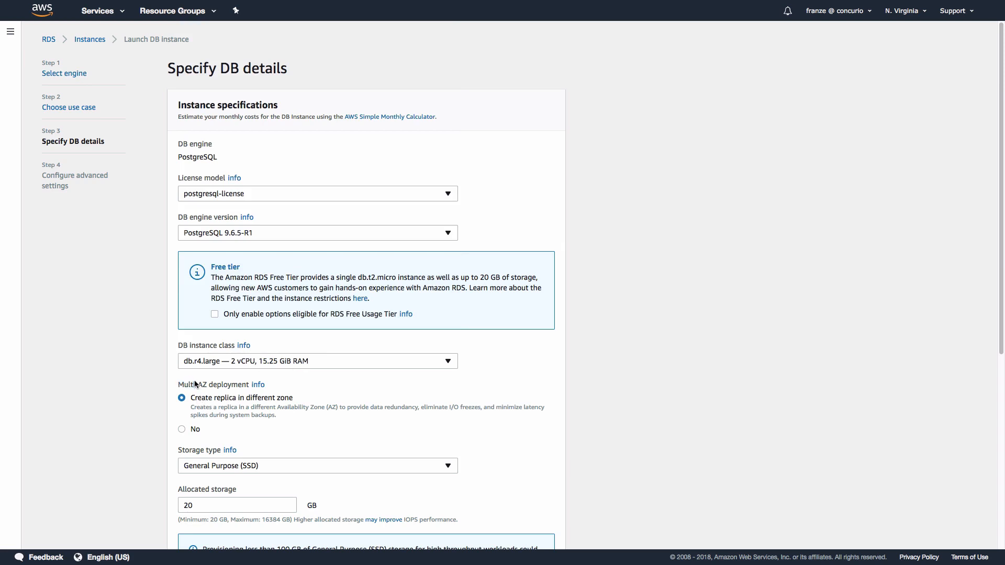